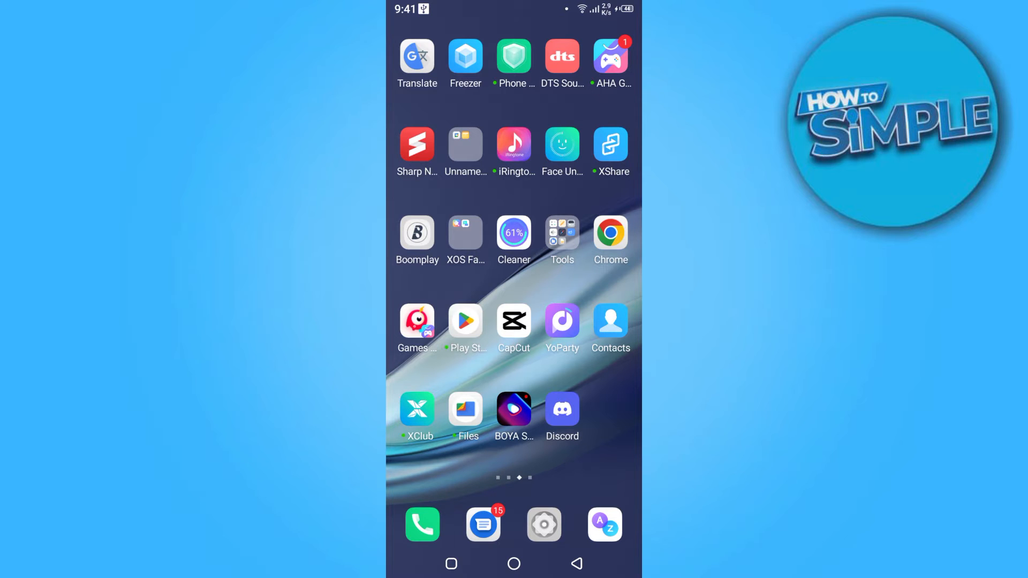
Launch Discord from the home screen to reach its Direct Messages page.
{"action": "left_click", "coordinate": [562, 409]}
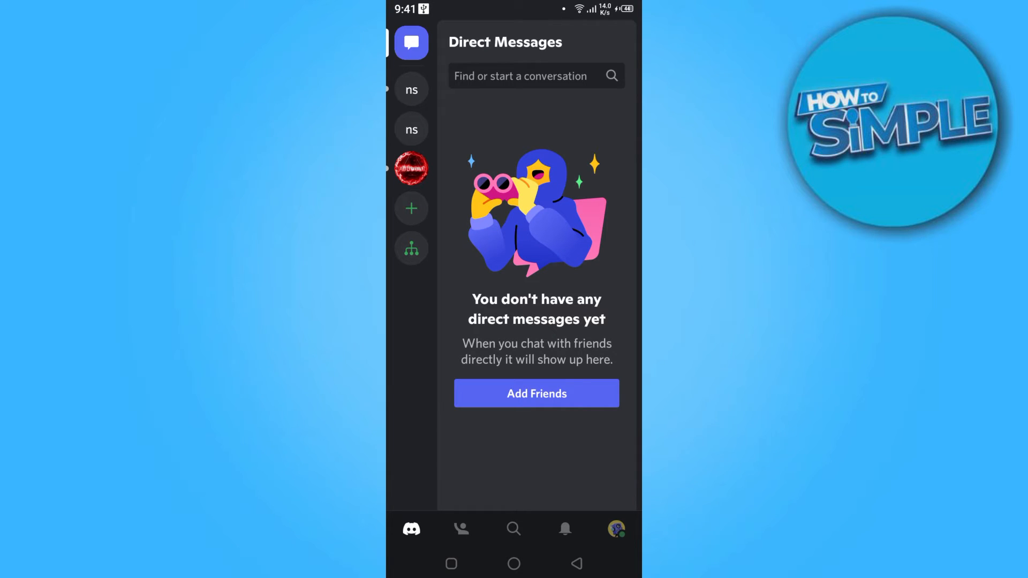
Show the info sheet for noonee's server with 2 online and 2 members.
{"action": "left_click", "coordinate": [411, 89]}
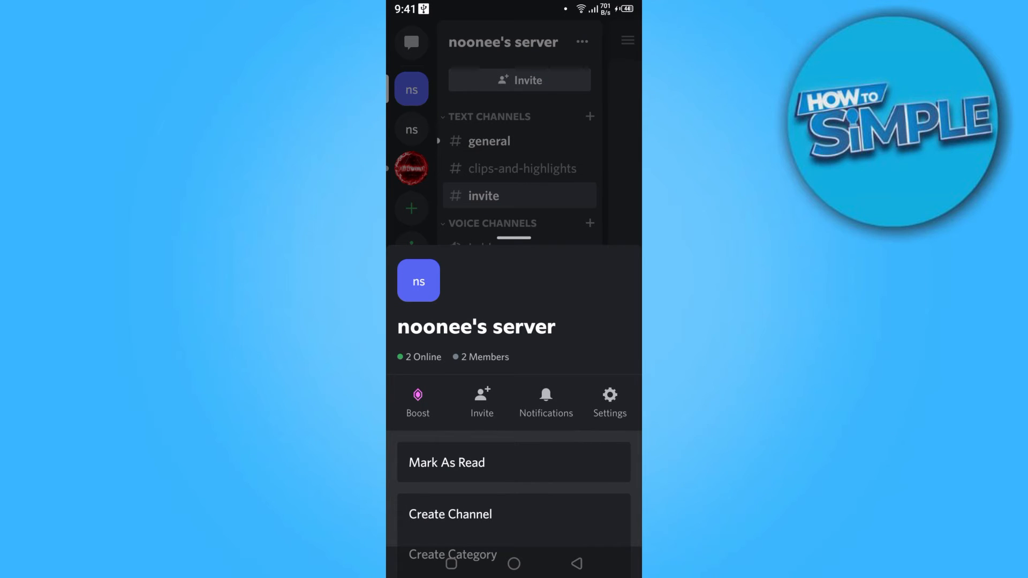
{"action": "scroll", "scroll_direction": "down", "scroll_amount": 3}
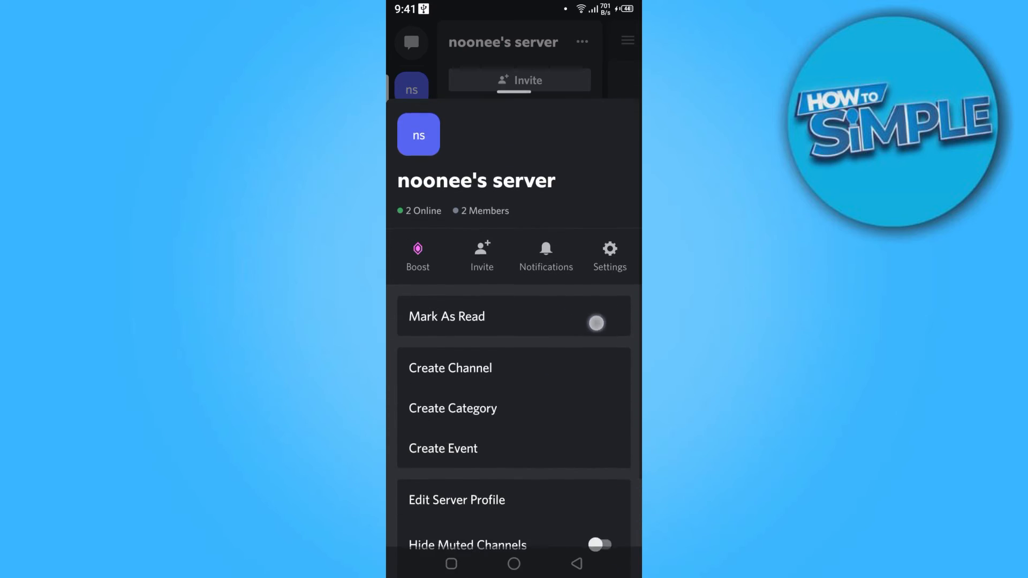
{"action": "scroll", "scroll_direction": "up", "scroll_amount": 3}
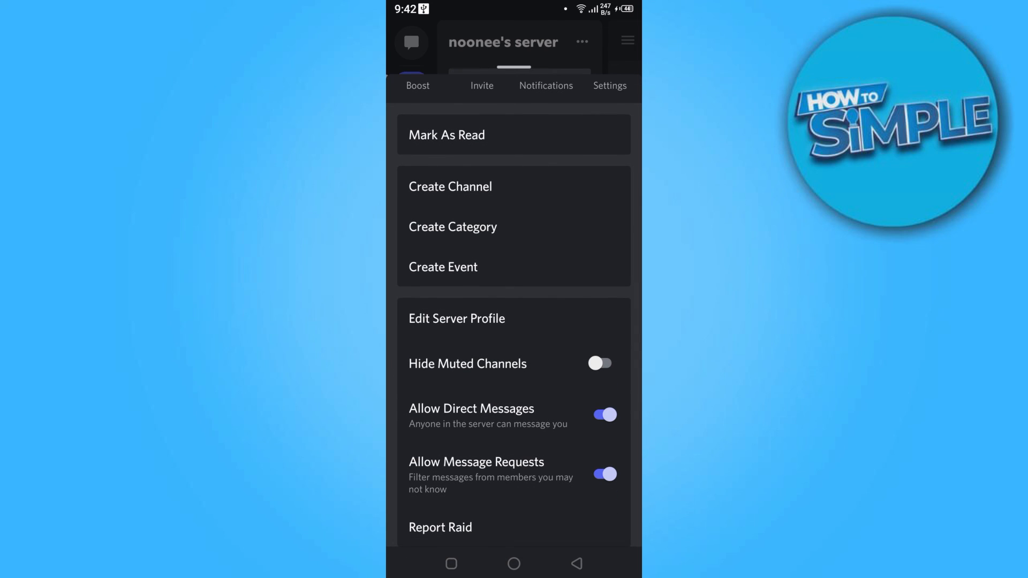
{"action": "scroll", "scroll_direction": "down", "scroll_amount": 3}
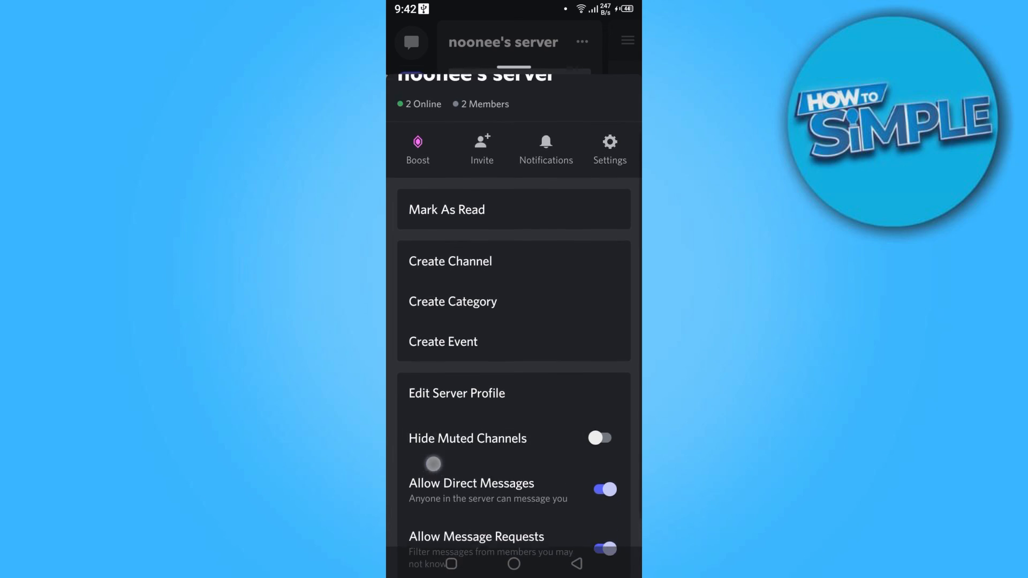